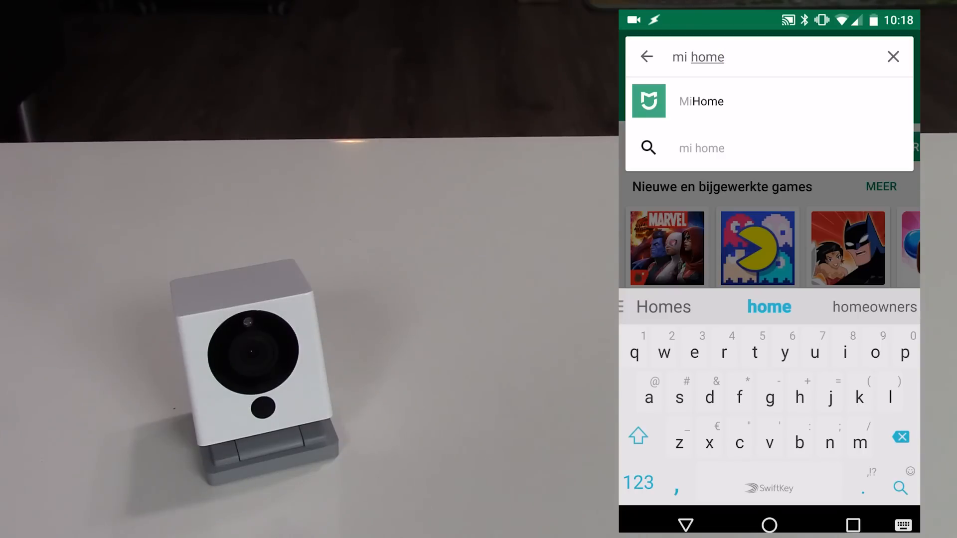
- Search Play Store for 'mi home' and pick the Mi Home suggestion
left_click(701, 102)
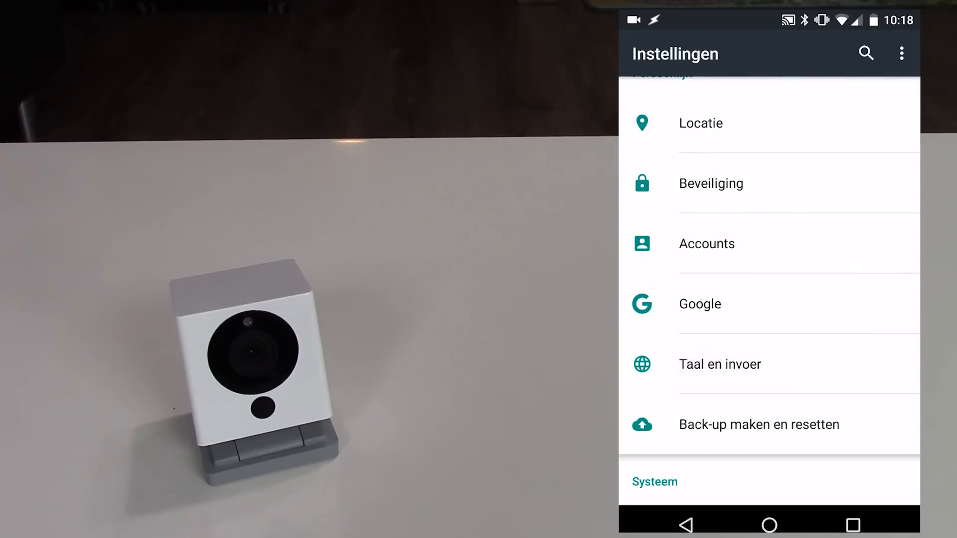
- Change the phone language from Dutch to English (United States) and return home
left_click(720, 365)
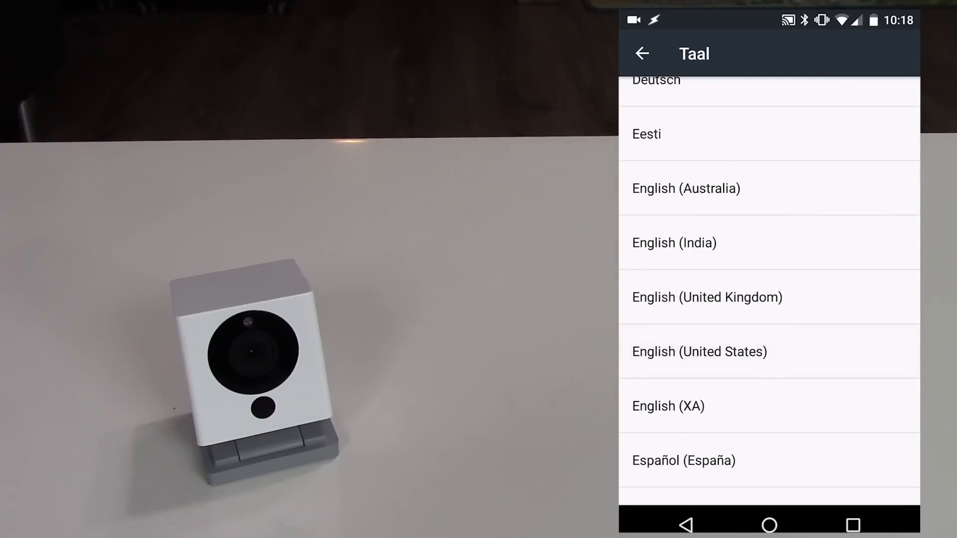
left_click(642, 54)
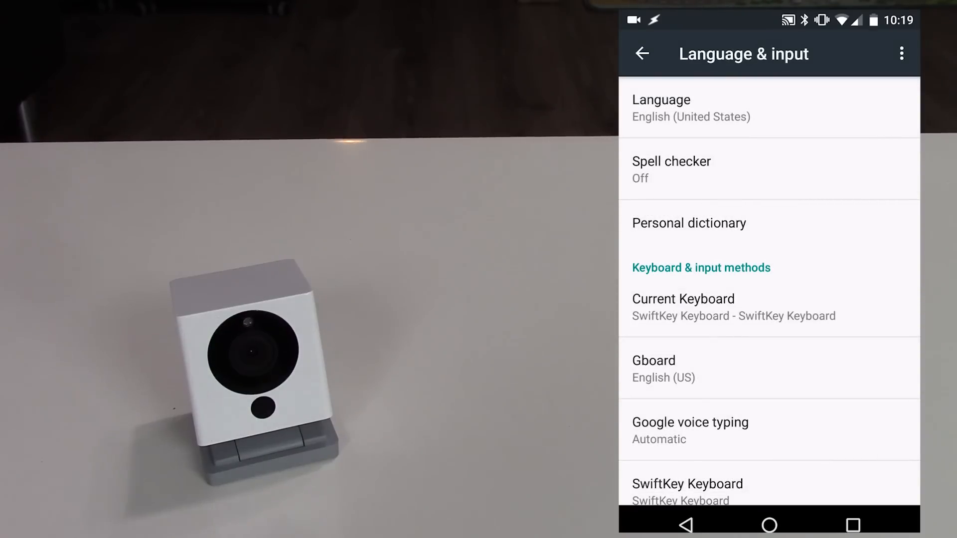
left_click(769, 525)
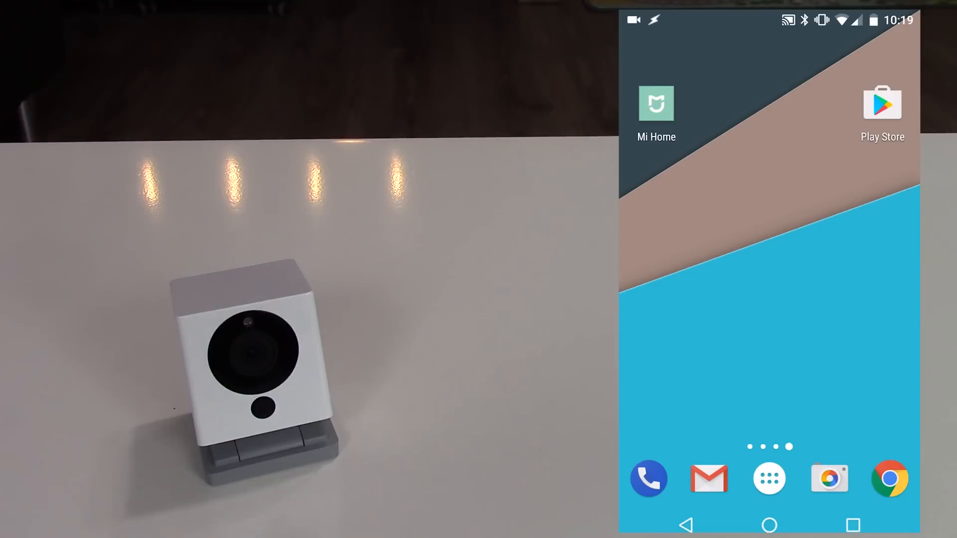
- Launch Mi Home, agree to the terms and choose Mainland China as the region
left_click(656, 104)
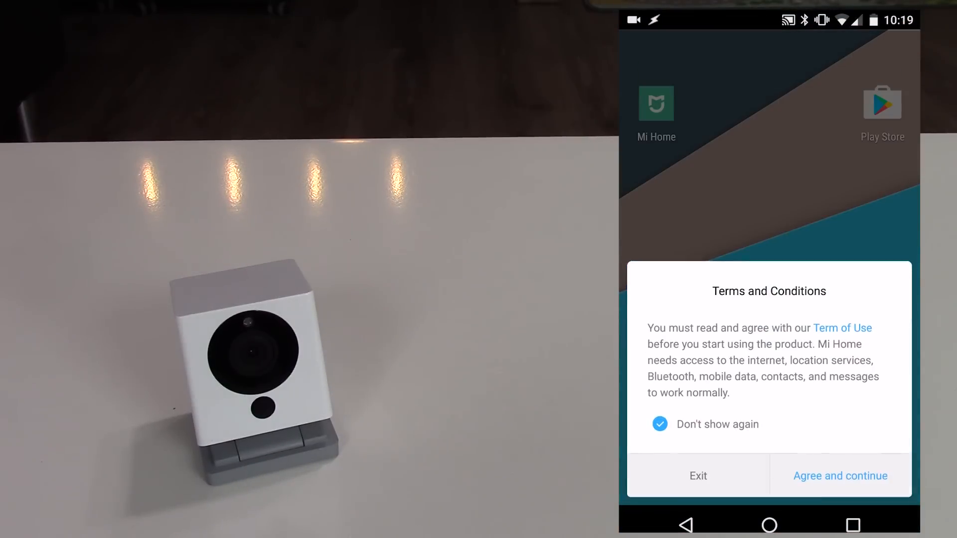
left_click(840, 476)
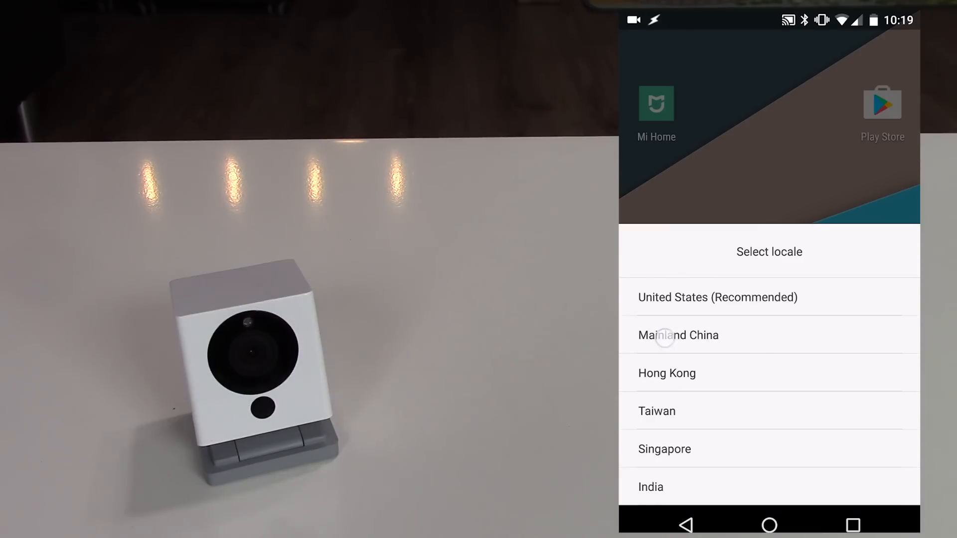
left_click(678, 335)
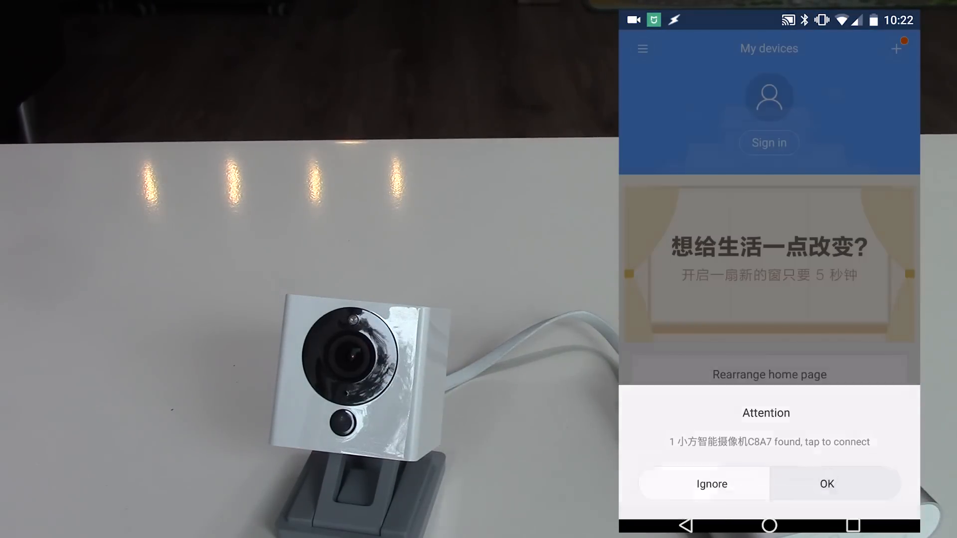
- Sign in, connect the detected camera to the home Wi-Fi and confirm it scanned the pairing code
left_click(826, 483)
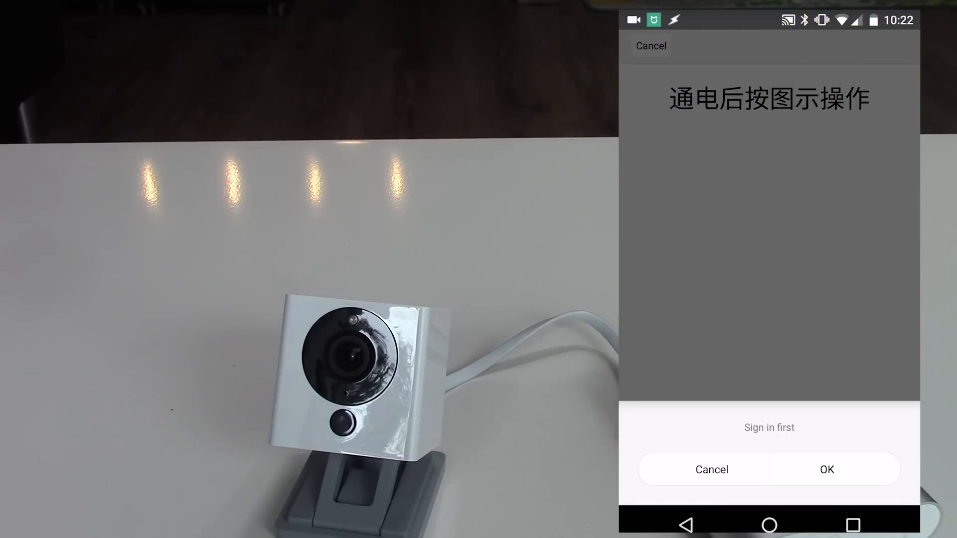
left_click(826, 470)
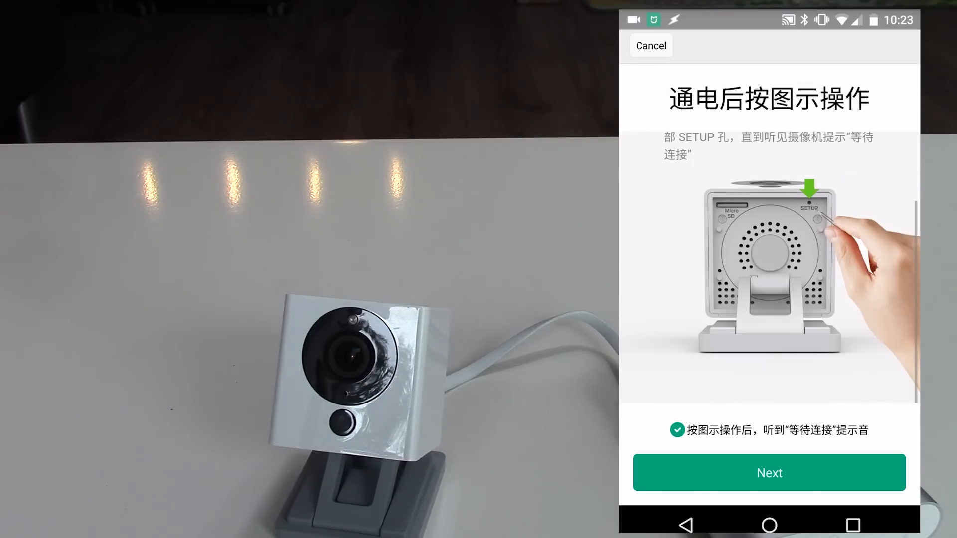
left_click(768, 472)
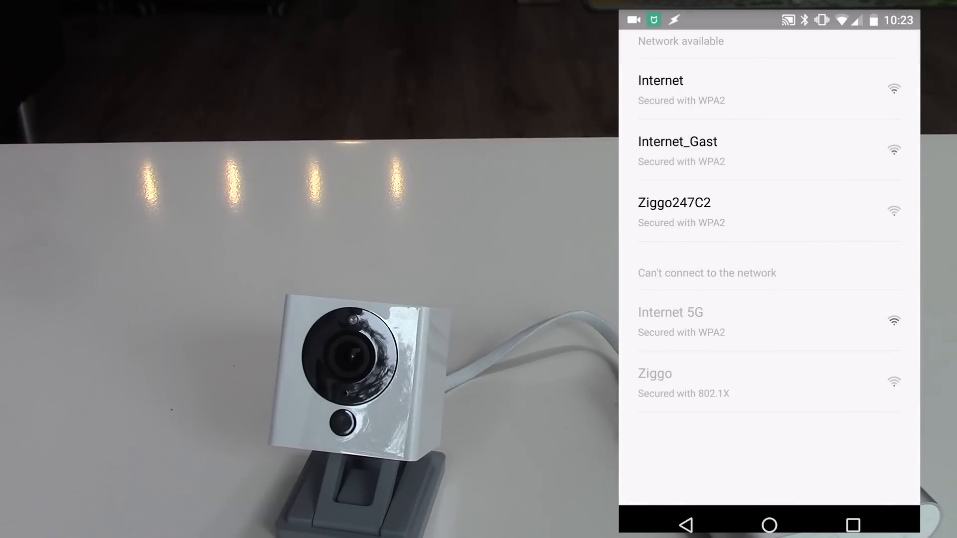
left_click(660, 79)
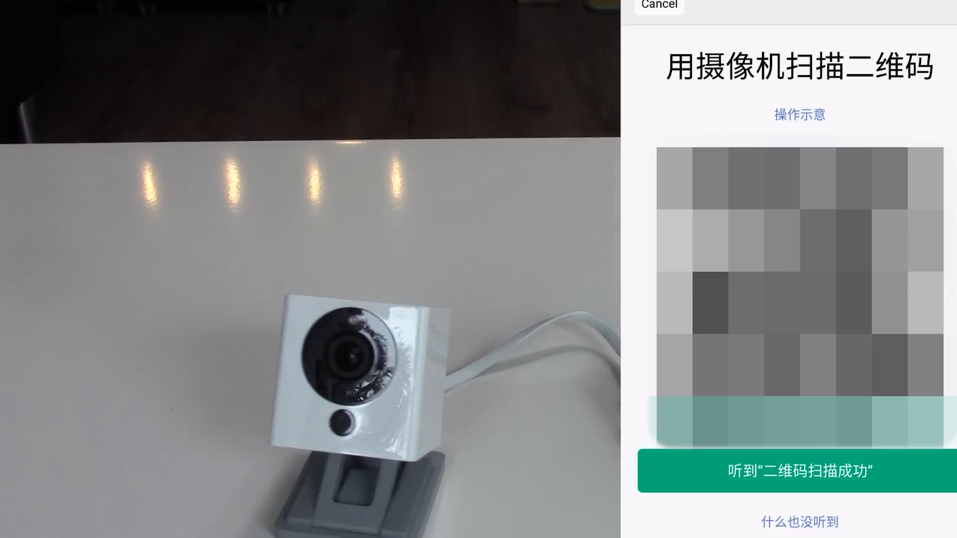
left_click(801, 471)
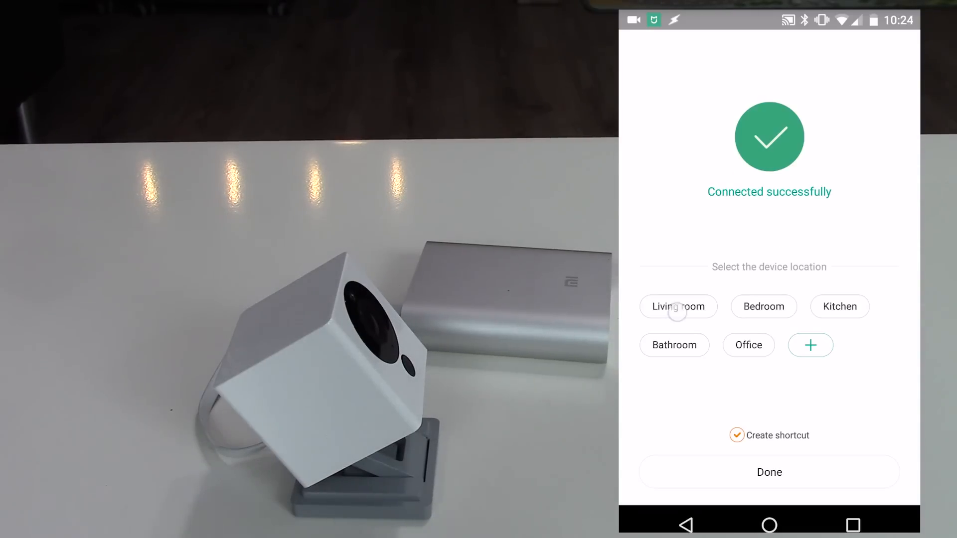
- Place the camera in the Living room, finish setup and open its live feed
left_click(678, 306)
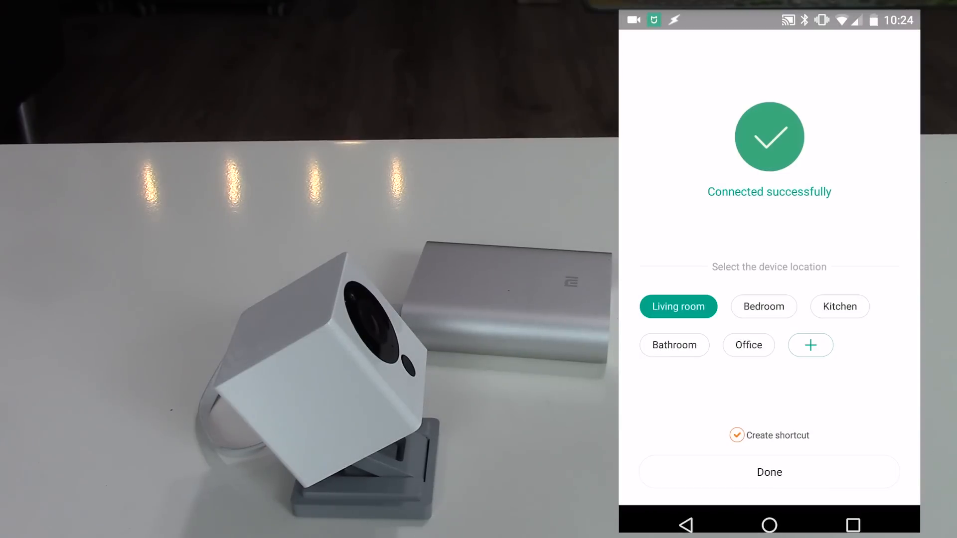
left_click(769, 472)
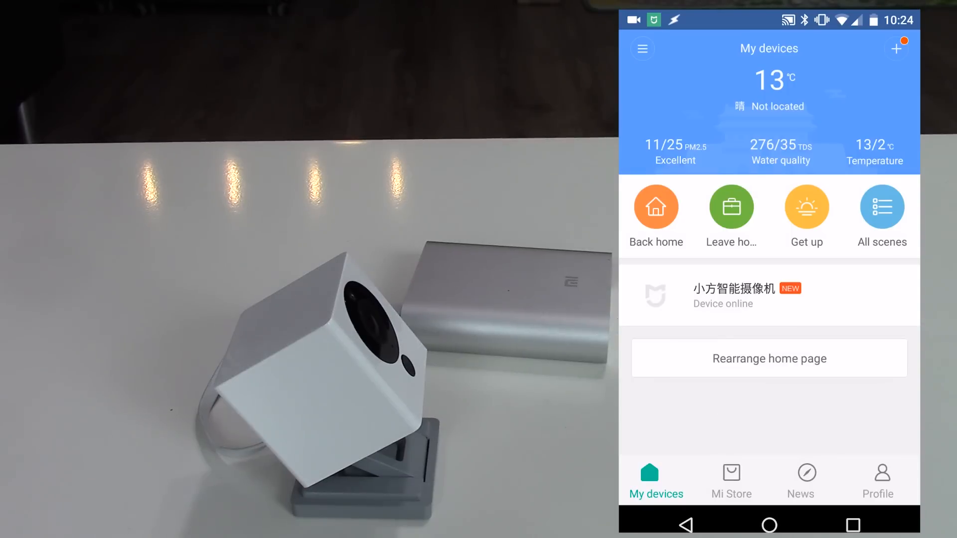
scroll("up", 3)
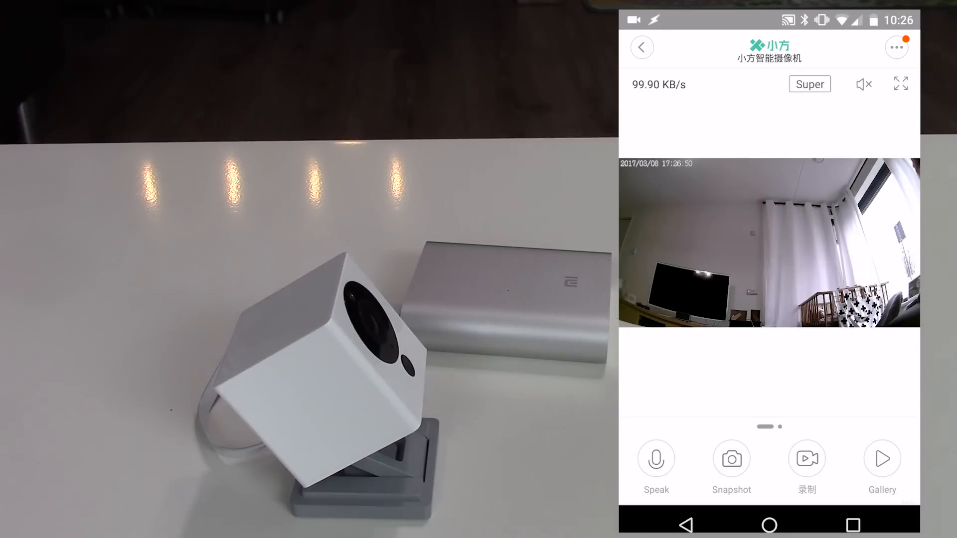
- Turn on live audio, take a snapshot and view the saved media in Gallery
left_click(863, 84)
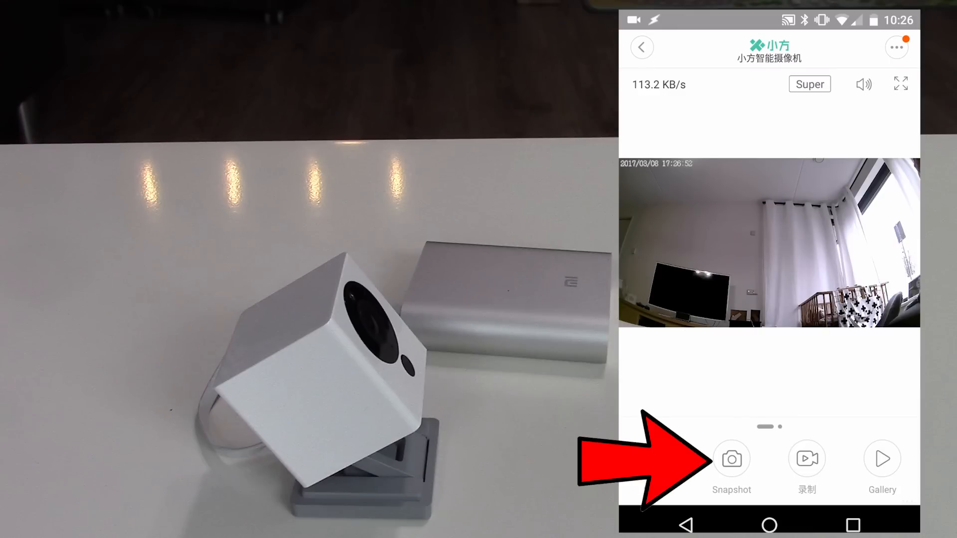
left_click(863, 83)
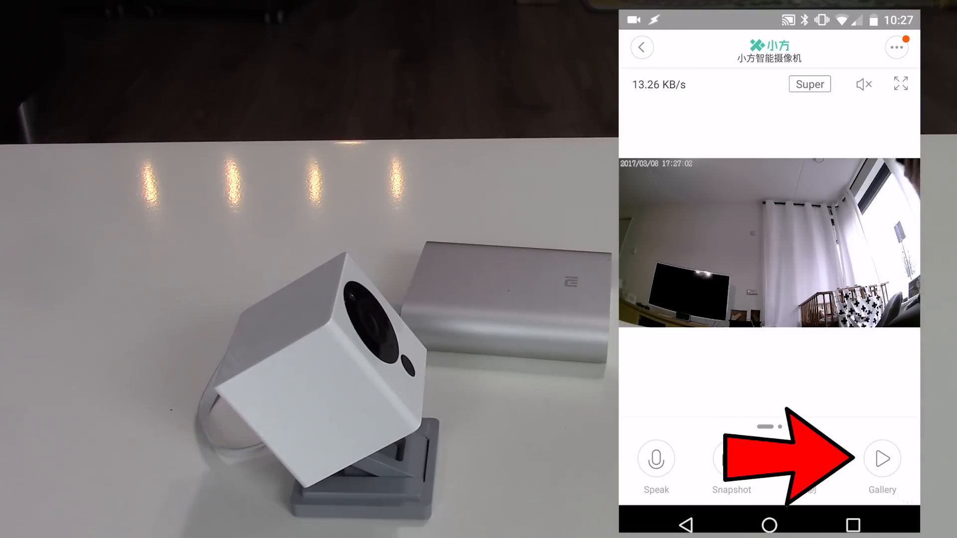
left_click(807, 459)
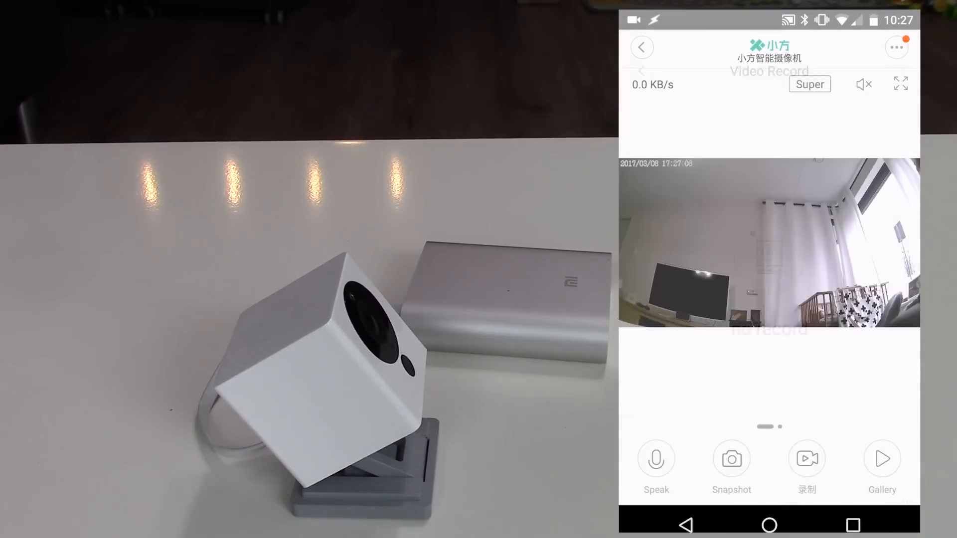
left_click(895, 47)
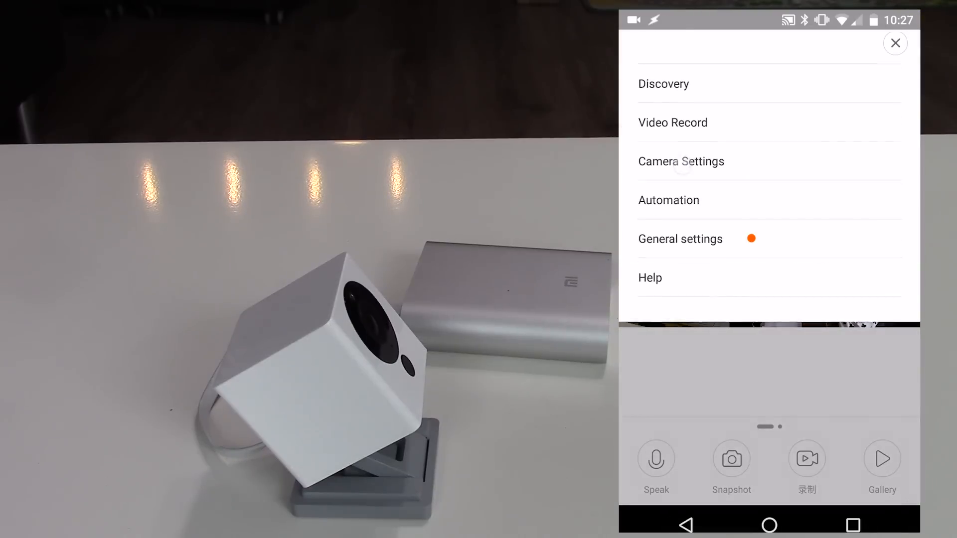
left_click(681, 162)
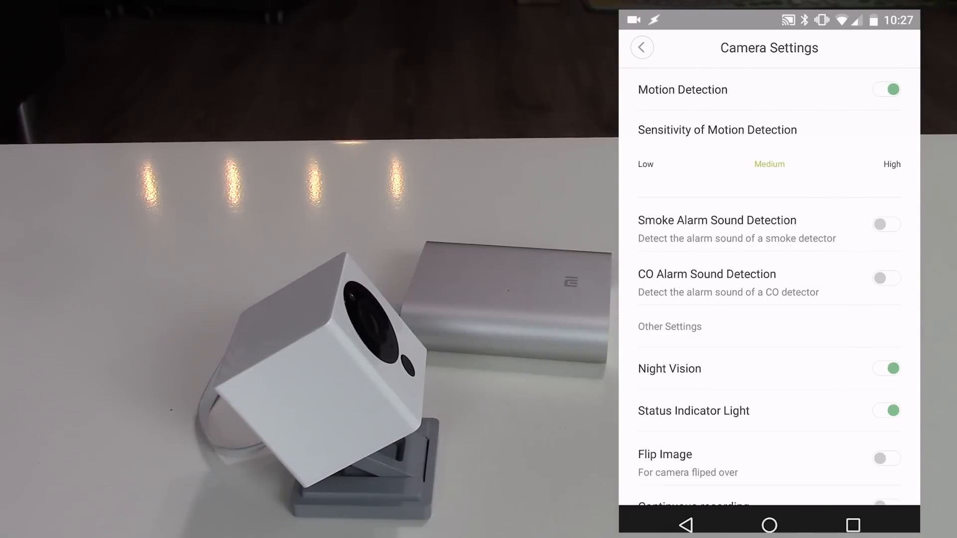
scroll("up", 3)
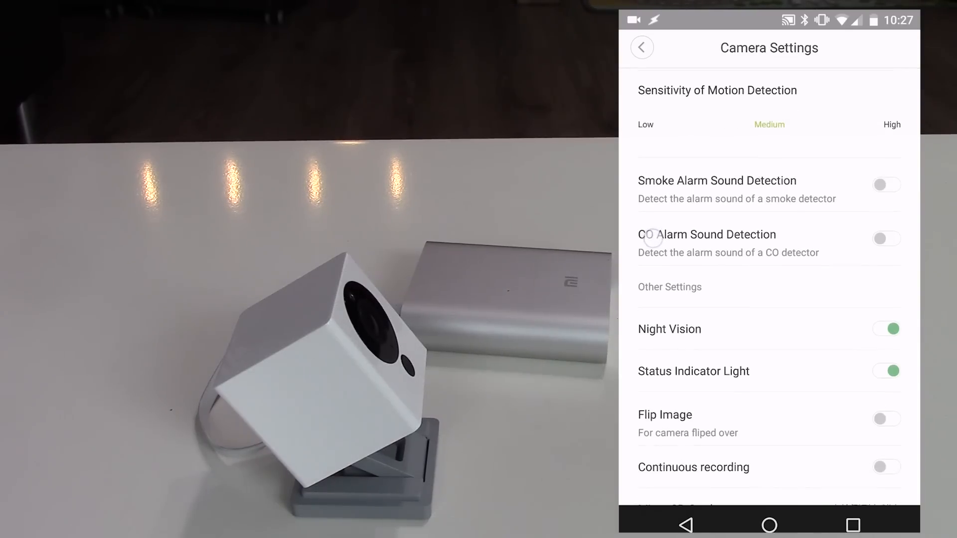
left_click(641, 47)
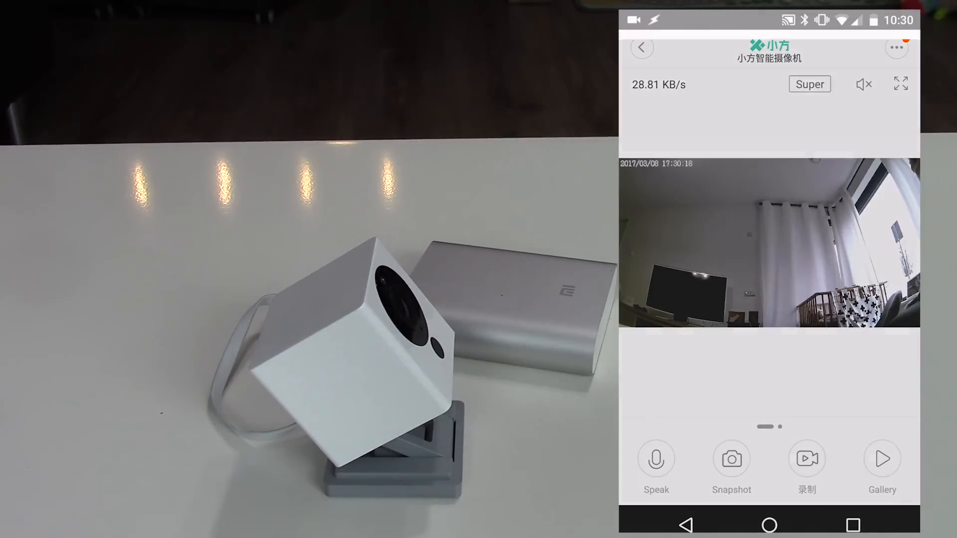
- Start adding a new automation scene for the camera, then reach its General settings
left_click(881, 459)
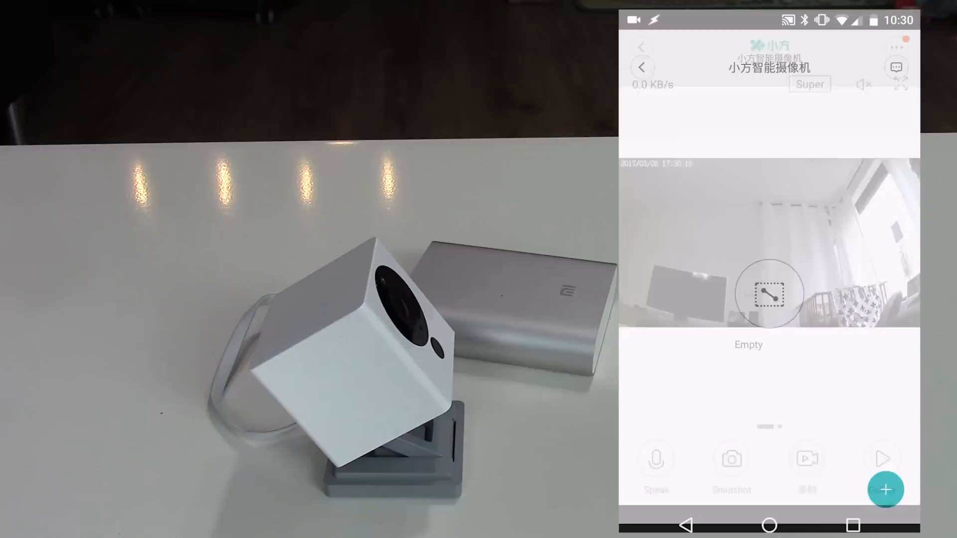
left_click(886, 489)
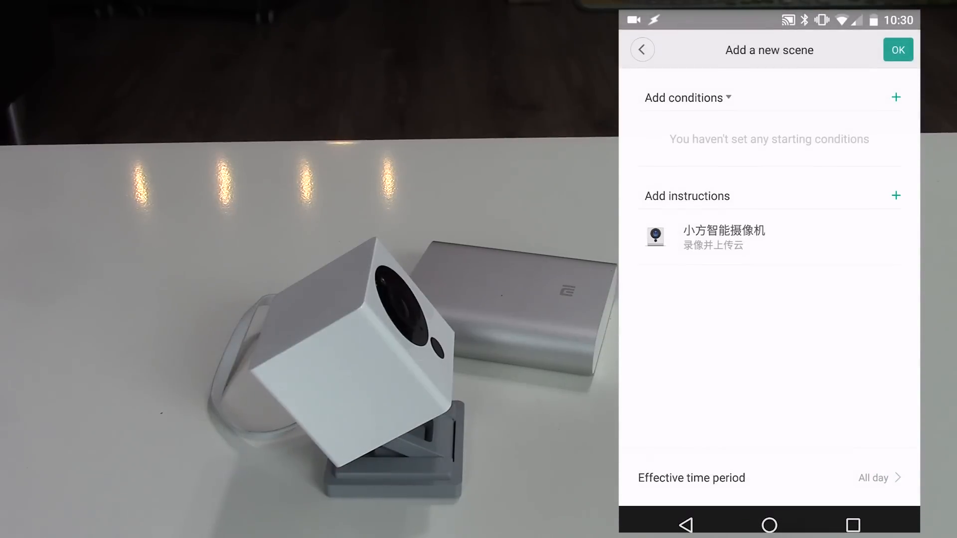
left_click(687, 97)
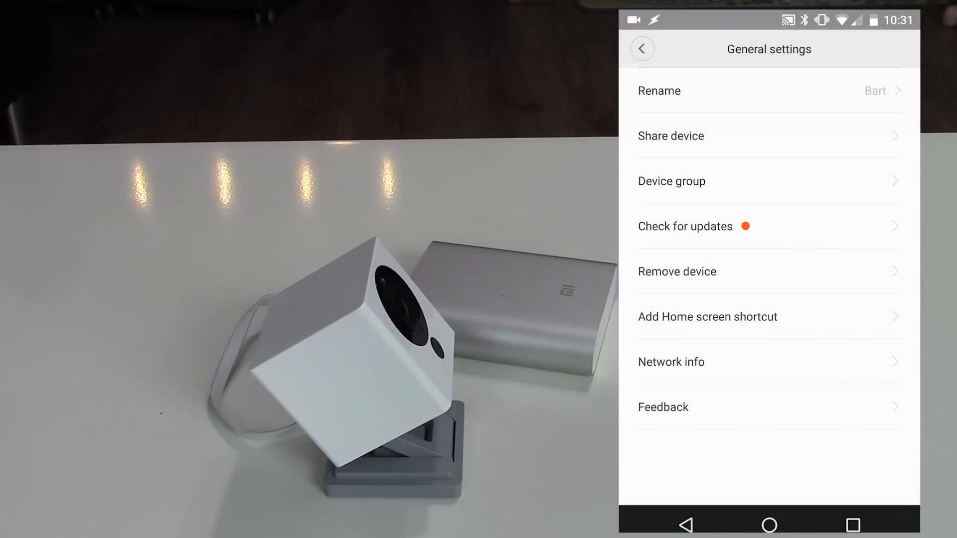
- Update the camera firmware from 2.9.0.7 to 3.0.3.56 and dismiss the success message
left_click(769, 91)
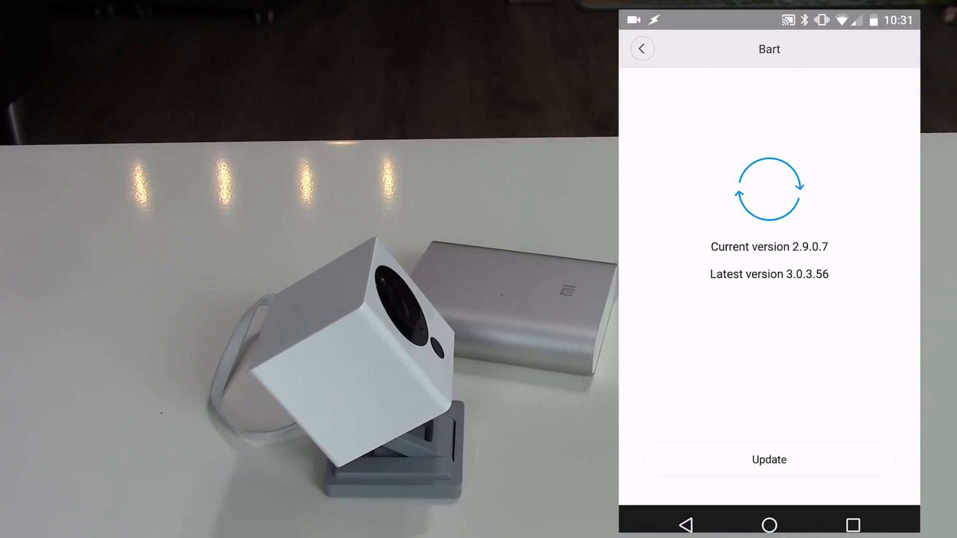
left_click(769, 460)
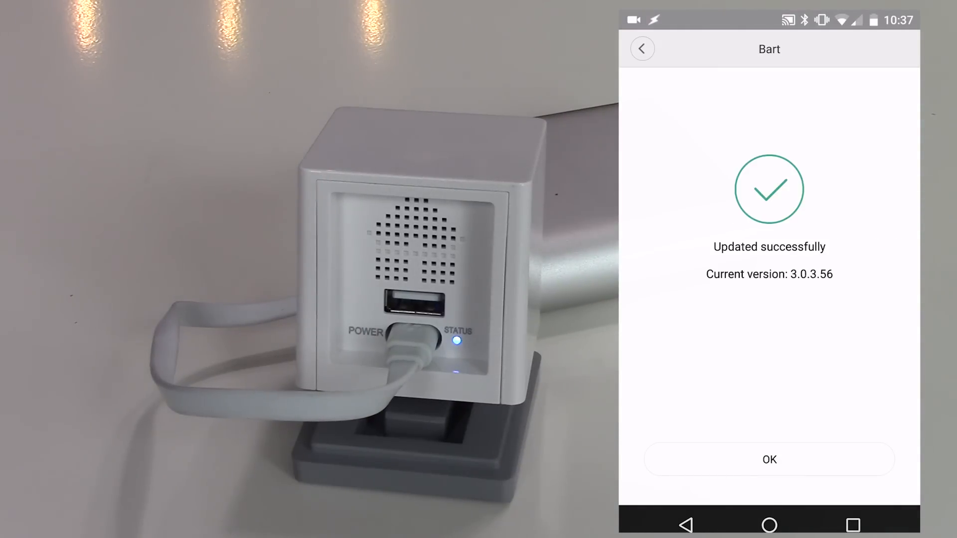
left_click(768, 459)
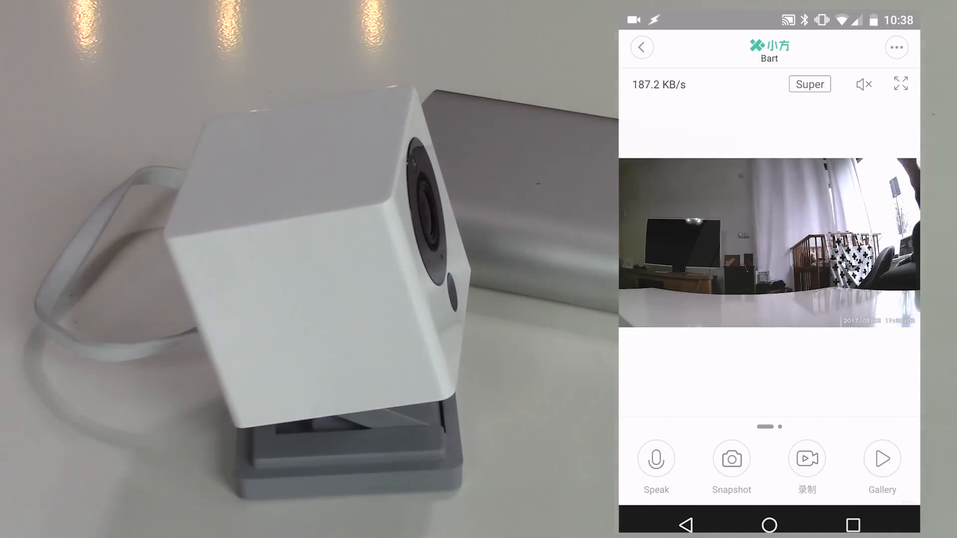
- Reveal the second page of live-view actions: Snapshot, Record, Gallery and OFF
left_click(656, 458)
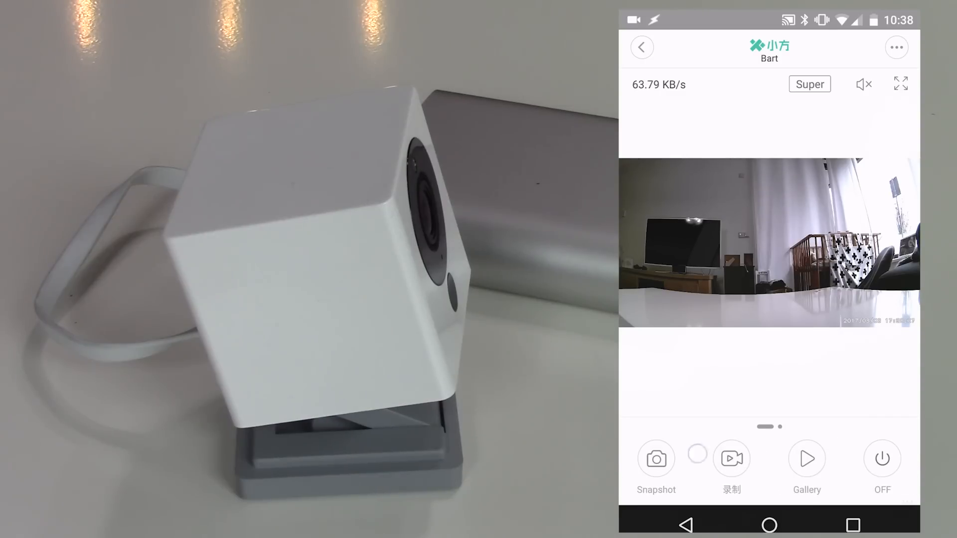